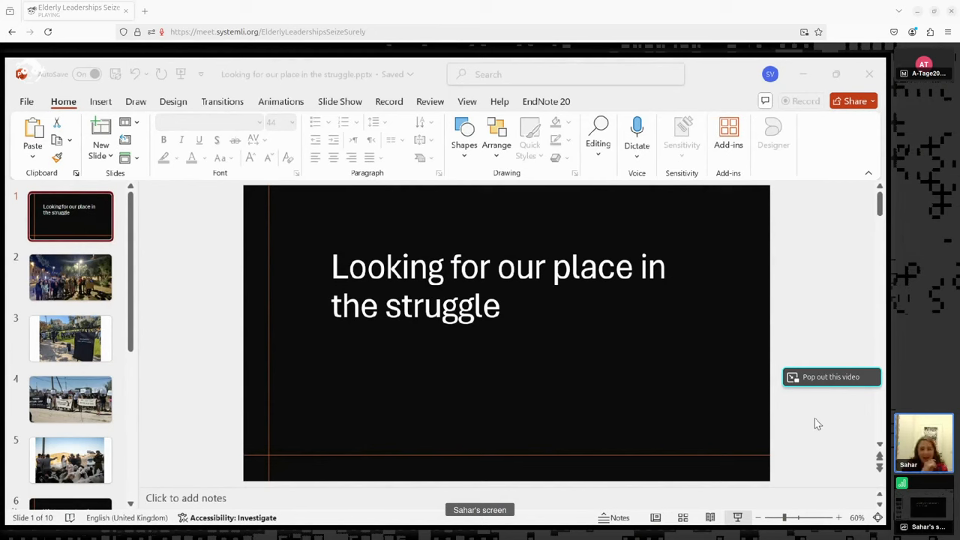
pyautogui.moveTo(367, 9)
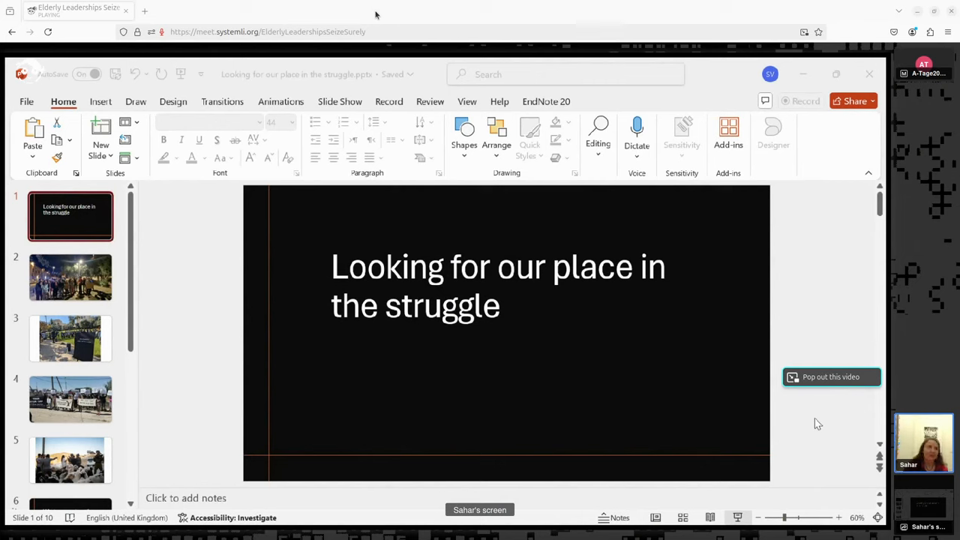
pyautogui.moveTo(720, 12)
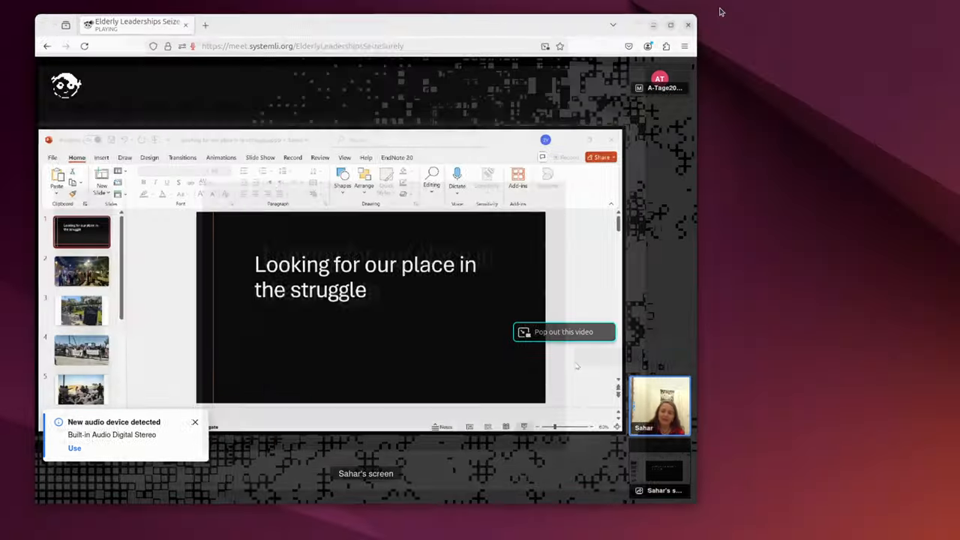
# - Restore the full-screen meeting, review the lobby and password settings, then mute and unmute your microphone
pyautogui.click(195, 422)
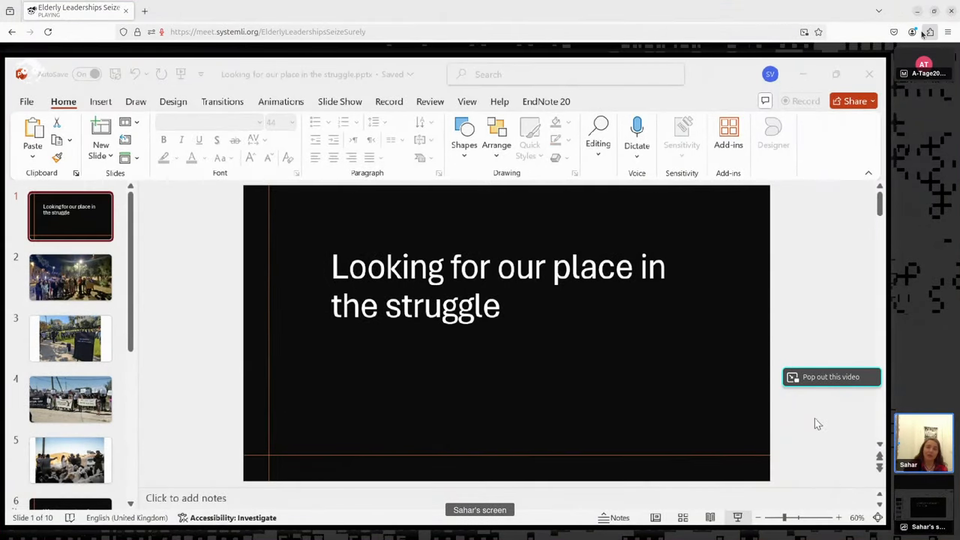
pyautogui.press('F12')
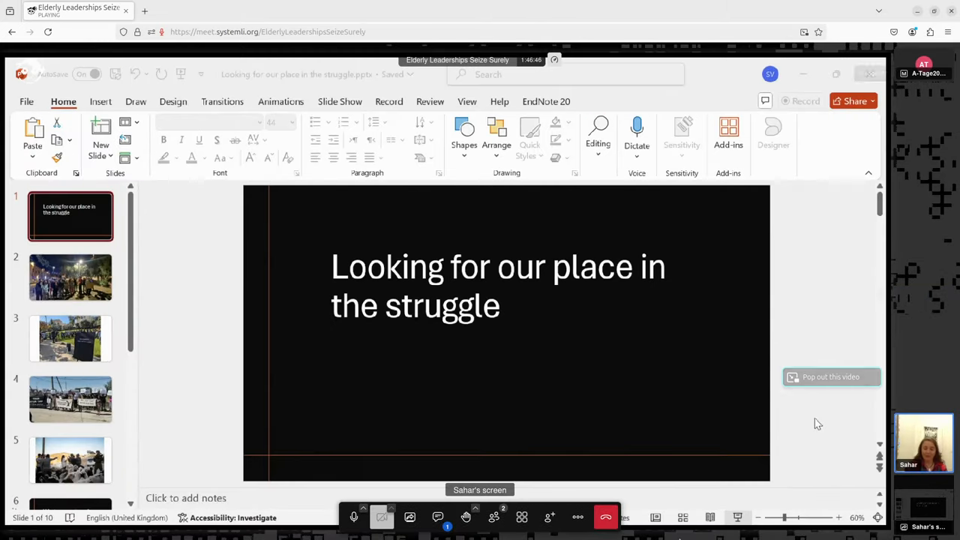
pyautogui.click(578, 517)
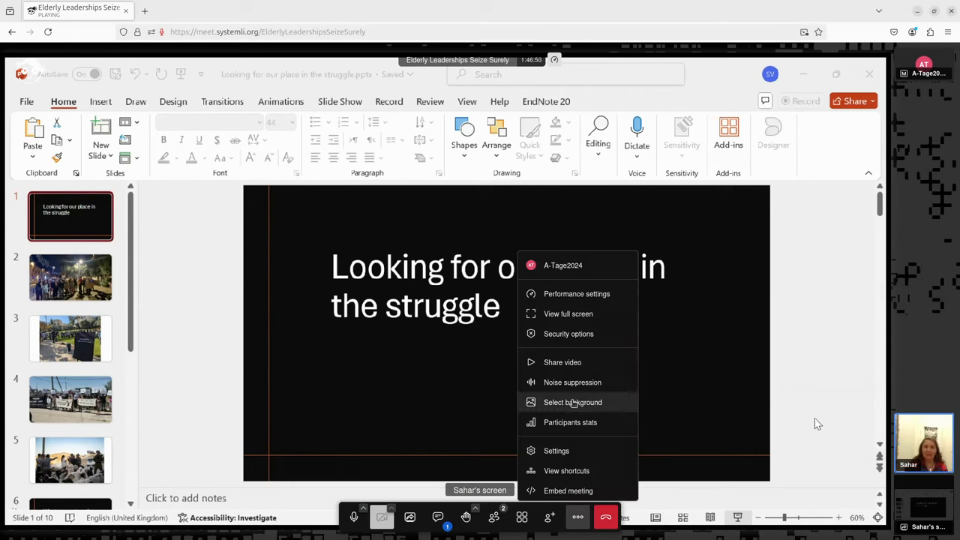
pyautogui.click(569, 334)
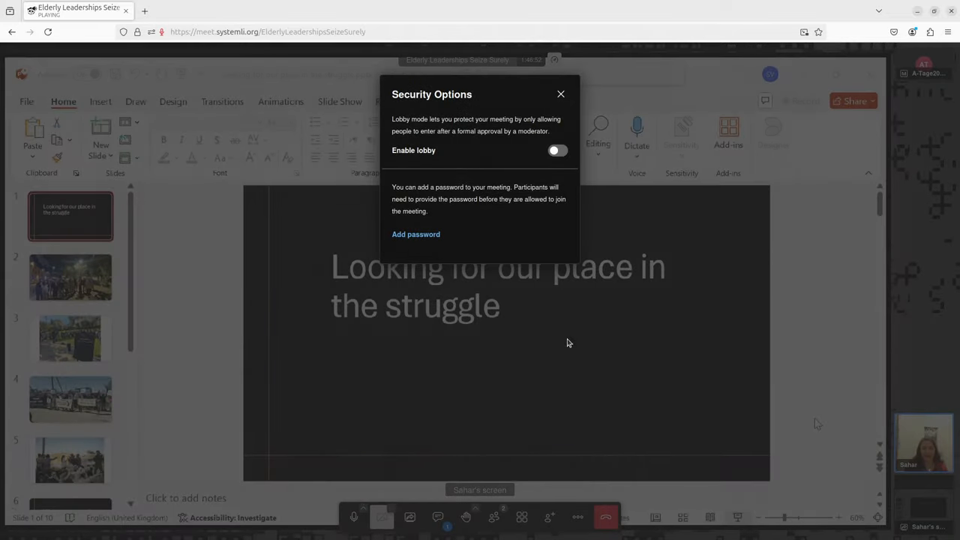
pyautogui.moveTo(552, 120)
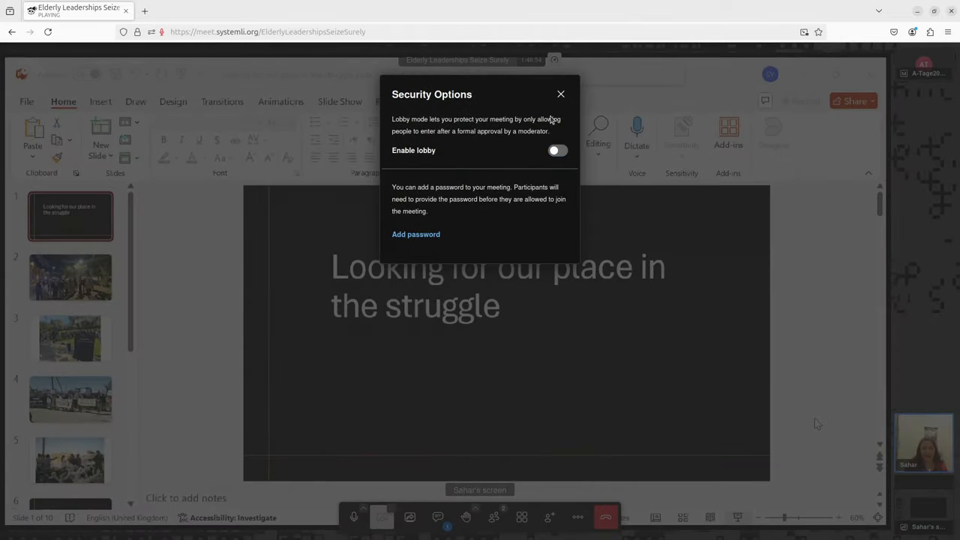
pyautogui.click(560, 94)
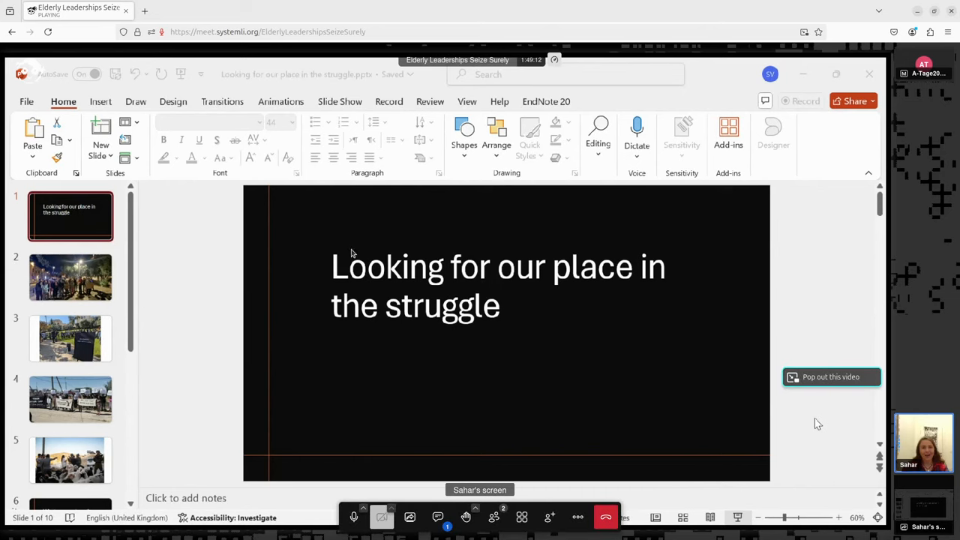
pyautogui.moveTo(843, 285)
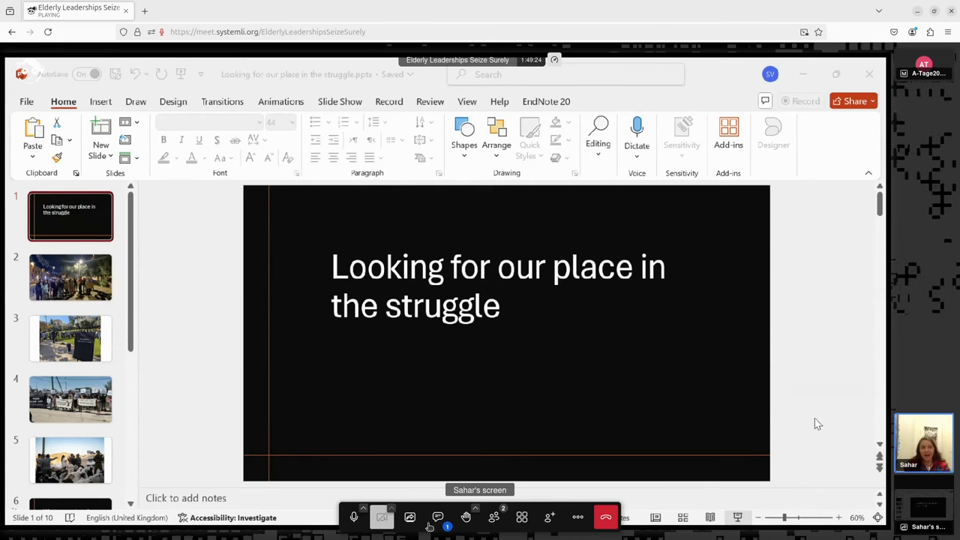
pyautogui.moveTo(430, 517)
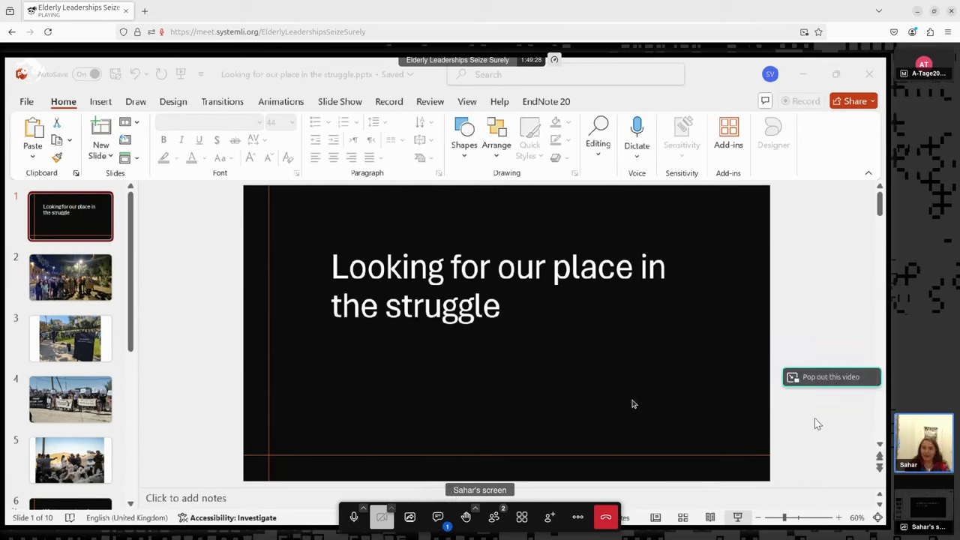
pyautogui.moveTo(765, 291)
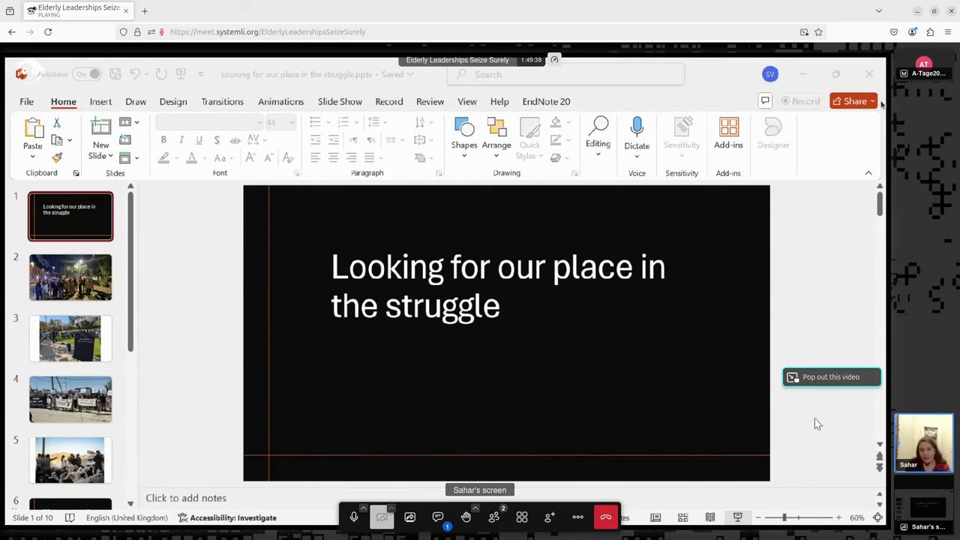
pyautogui.moveTo(858, 198)
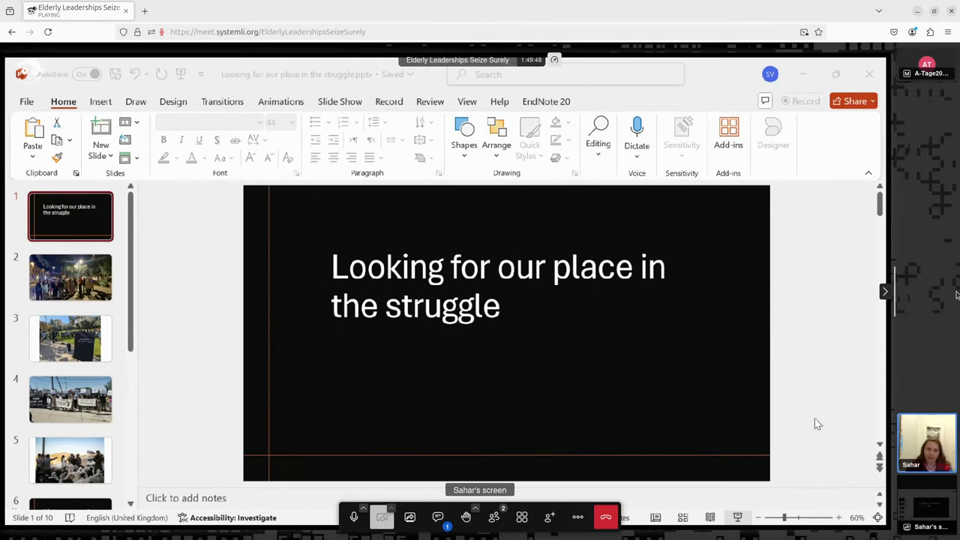
pyautogui.moveTo(817, 424)
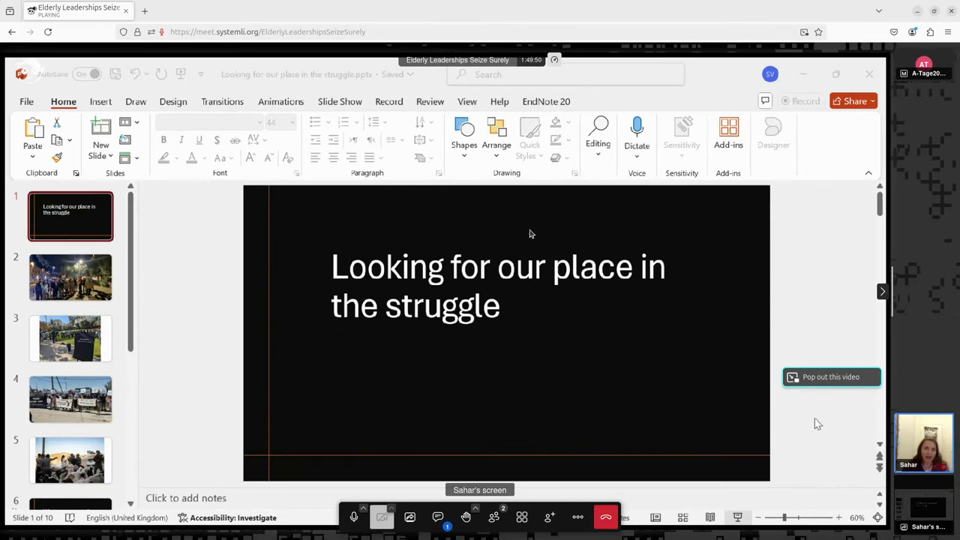
pyautogui.moveTo(179, 377)
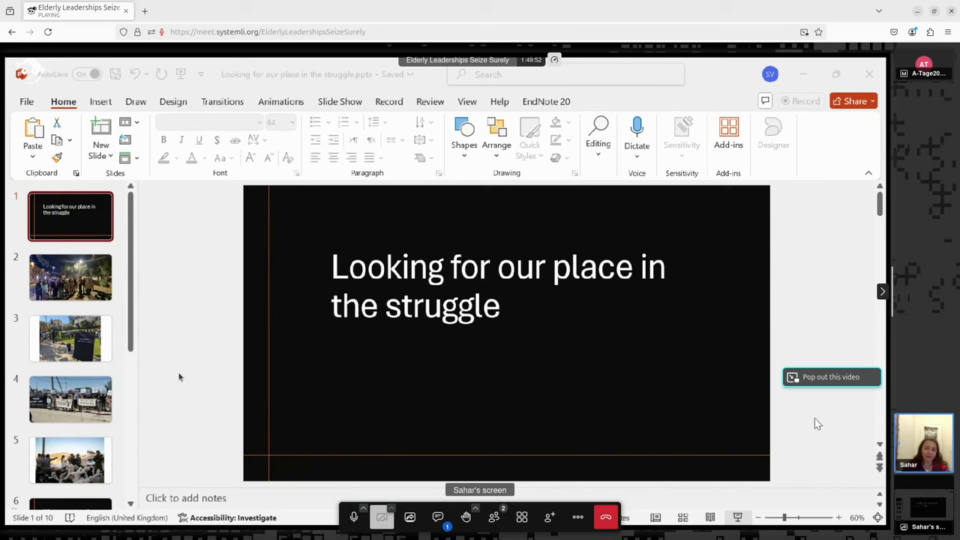
pyautogui.moveTo(194, 394)
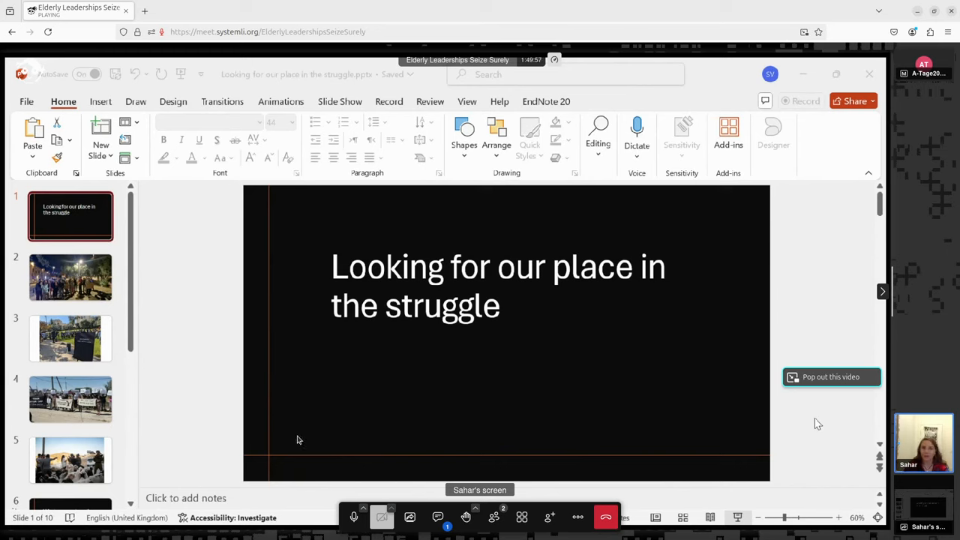
pyautogui.moveTo(353, 517)
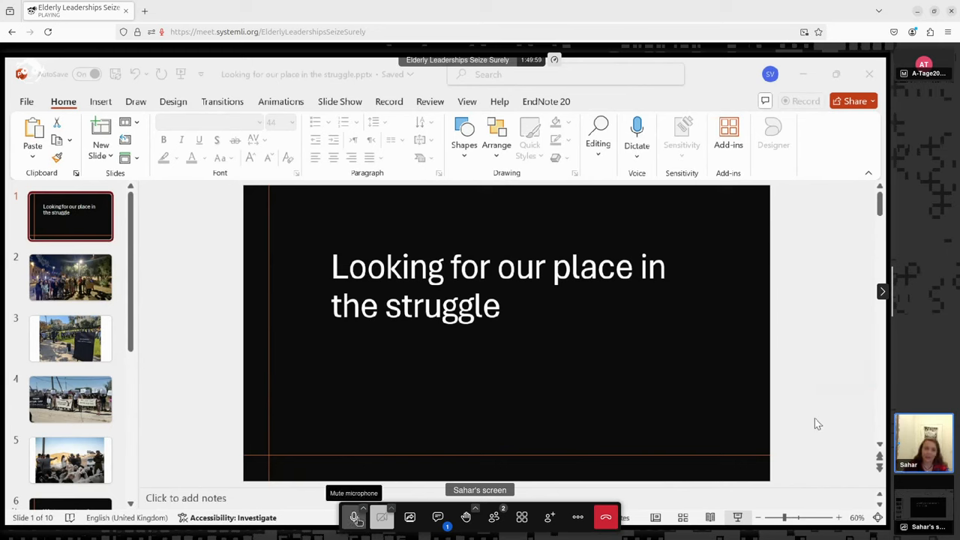
pyautogui.click(354, 517)
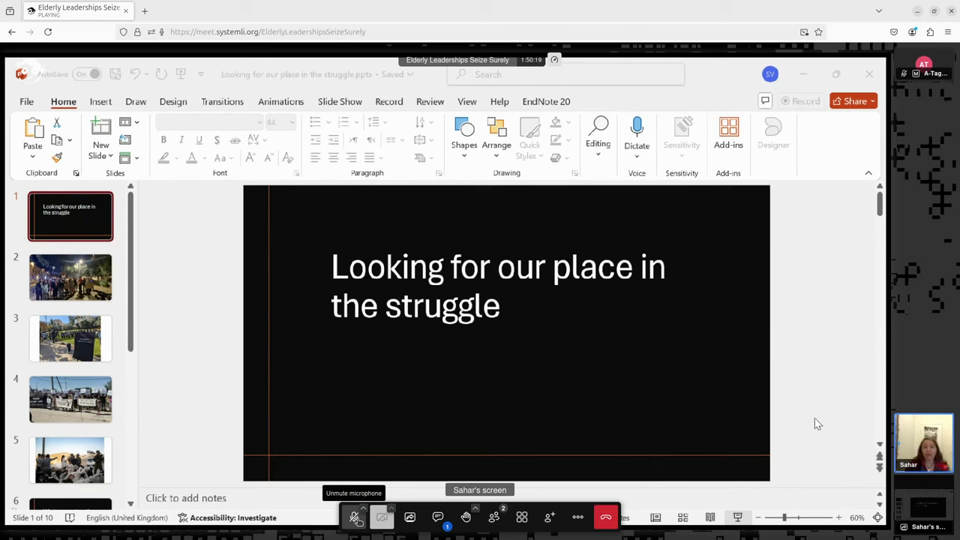
pyautogui.click(354, 517)
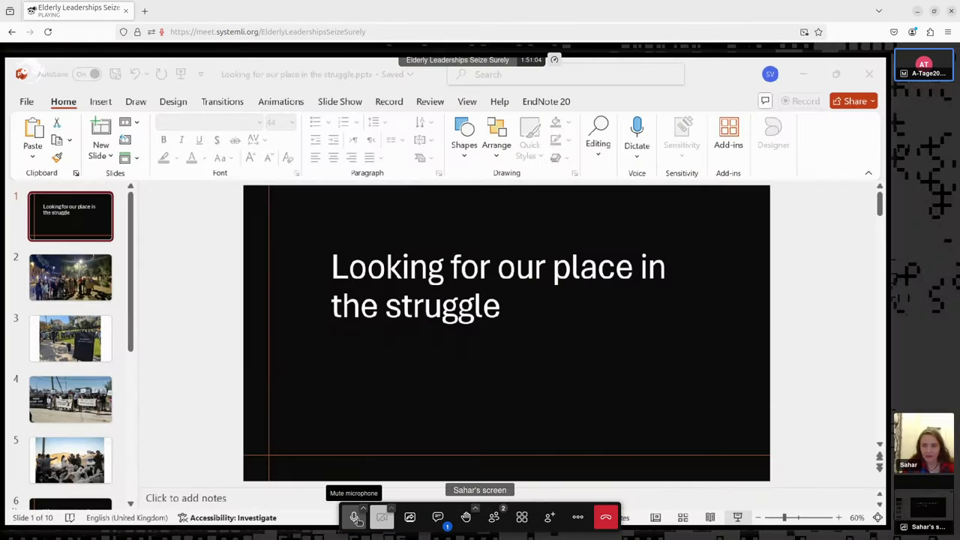
# - Mute your own microphone again
pyautogui.click(70, 338)
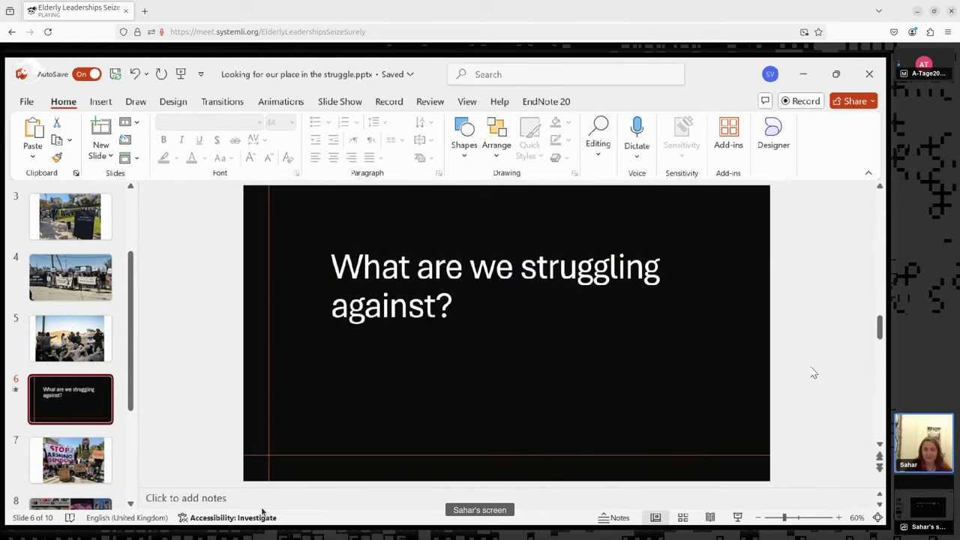
pyautogui.moveTo(888, 284)
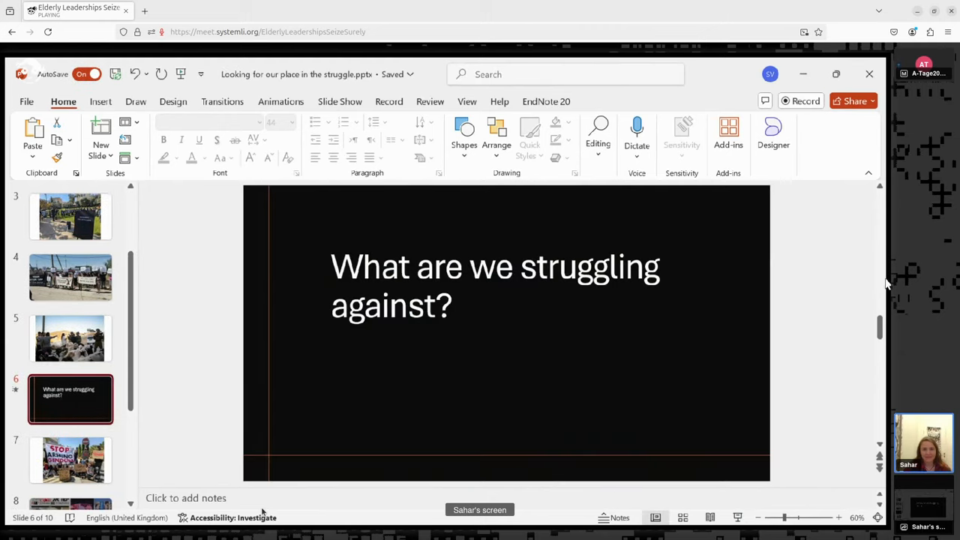
pyautogui.moveTo(814, 351)
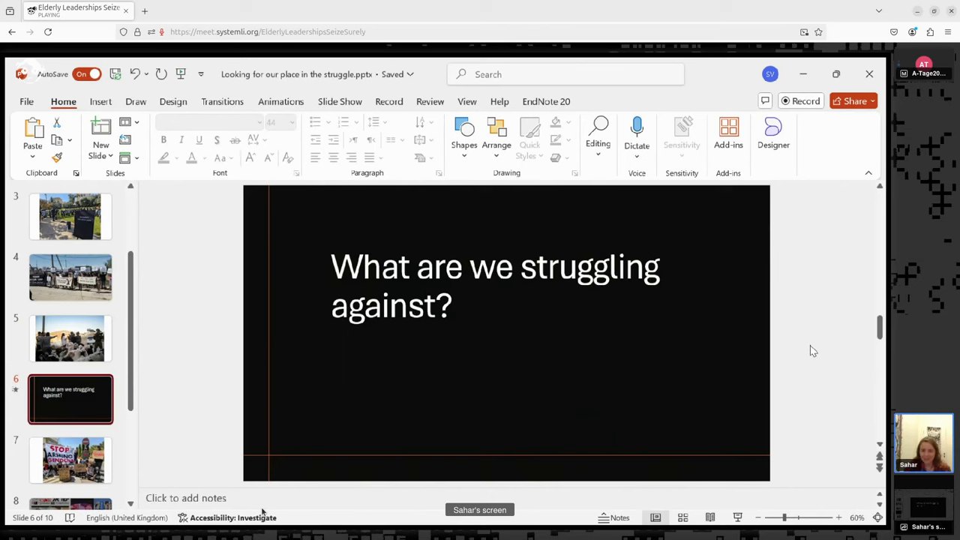
pyautogui.moveTo(546, 425)
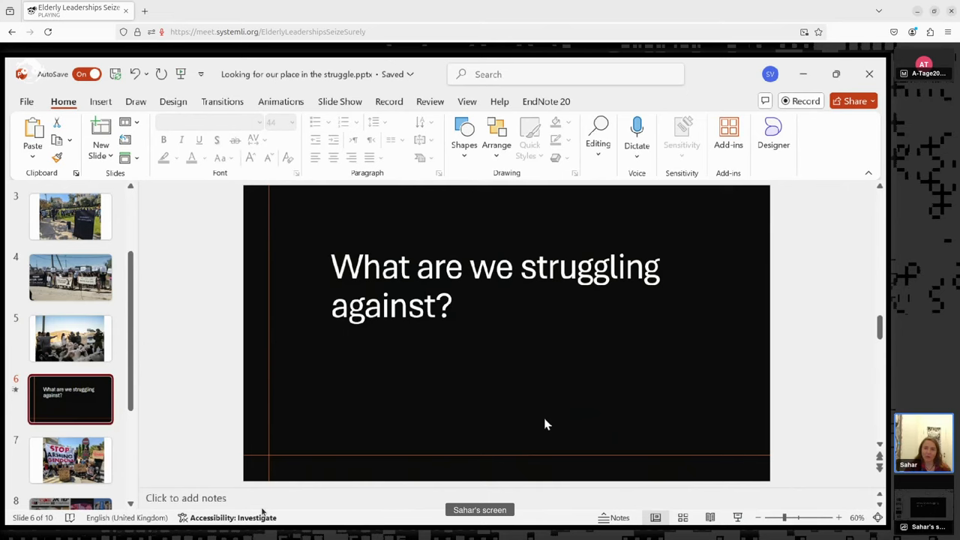
pyautogui.click(70, 460)
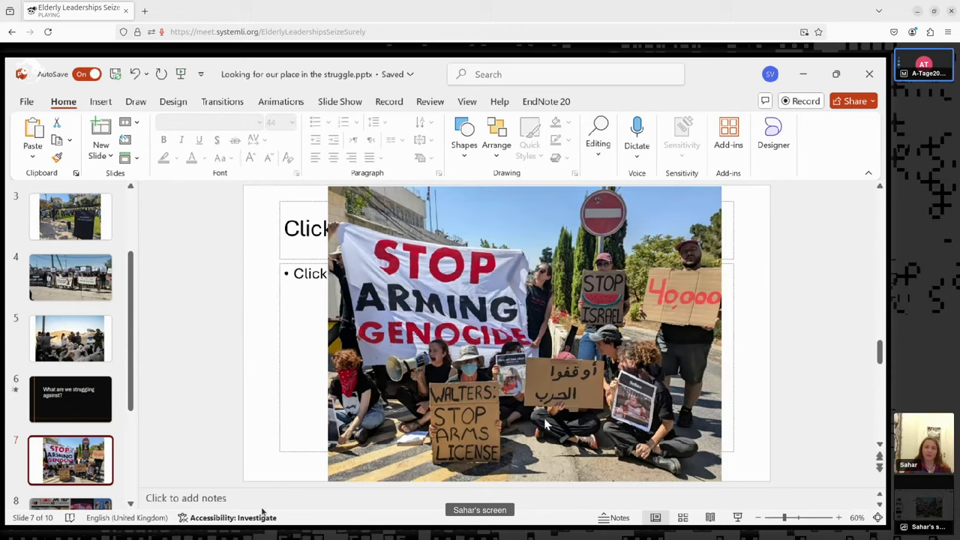
pyautogui.click(70, 399)
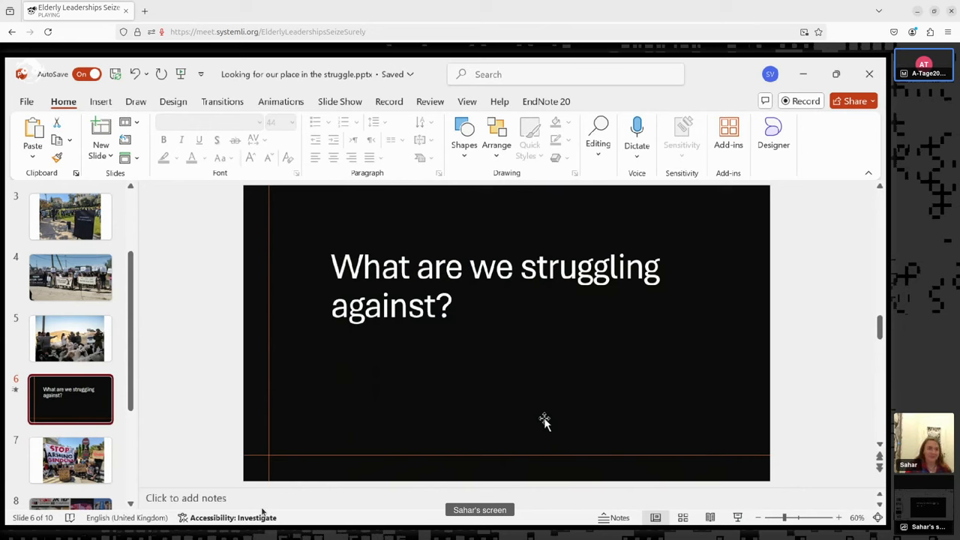
pyautogui.moveTo(190, 365)
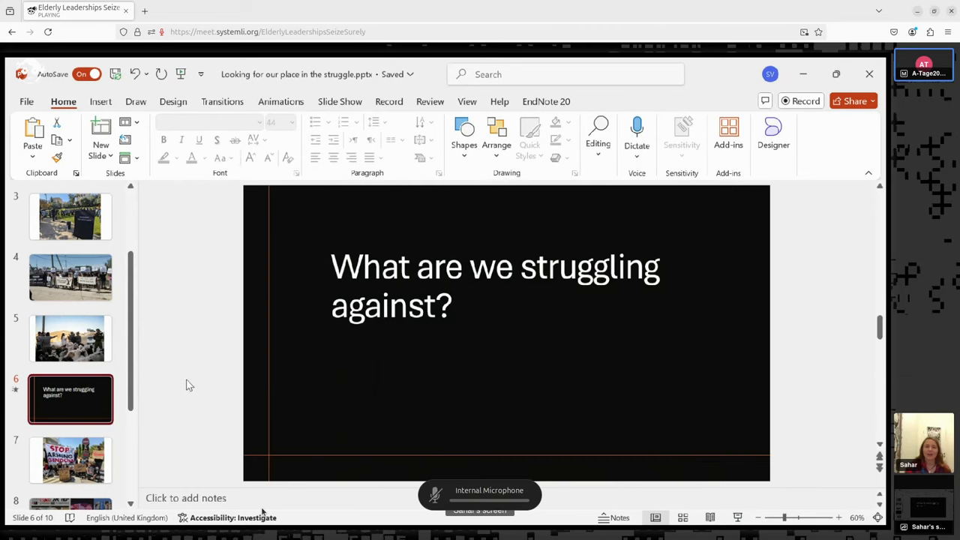
pyautogui.click(70, 278)
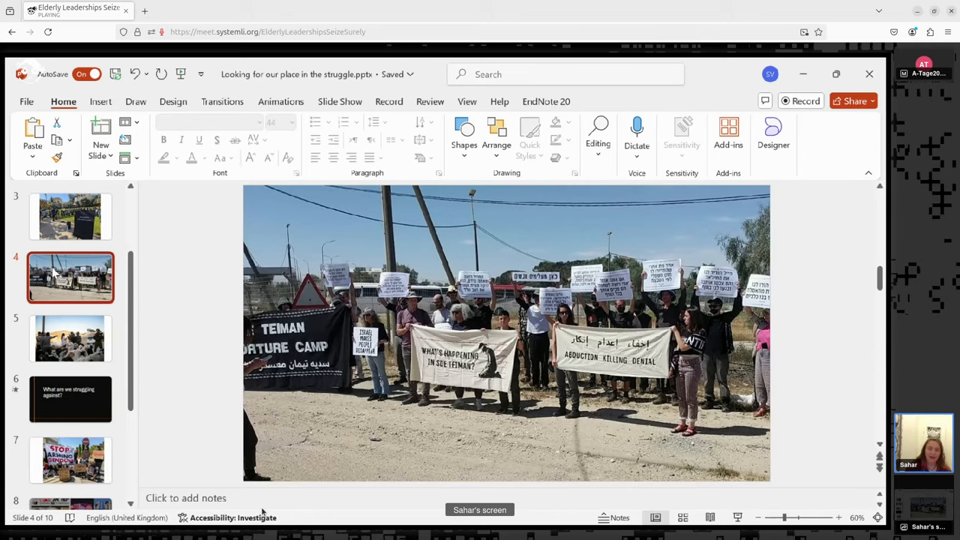
pyautogui.click(70, 338)
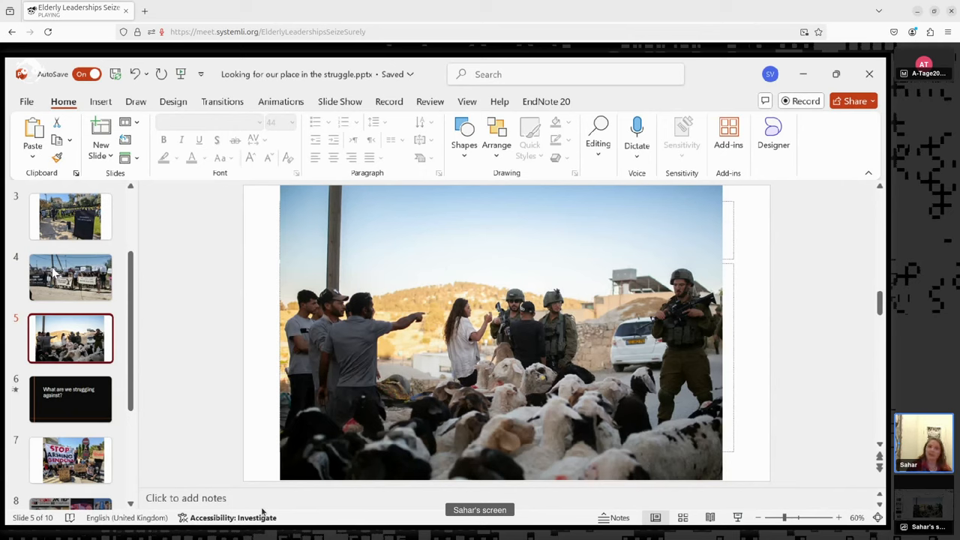
pyautogui.click(71, 399)
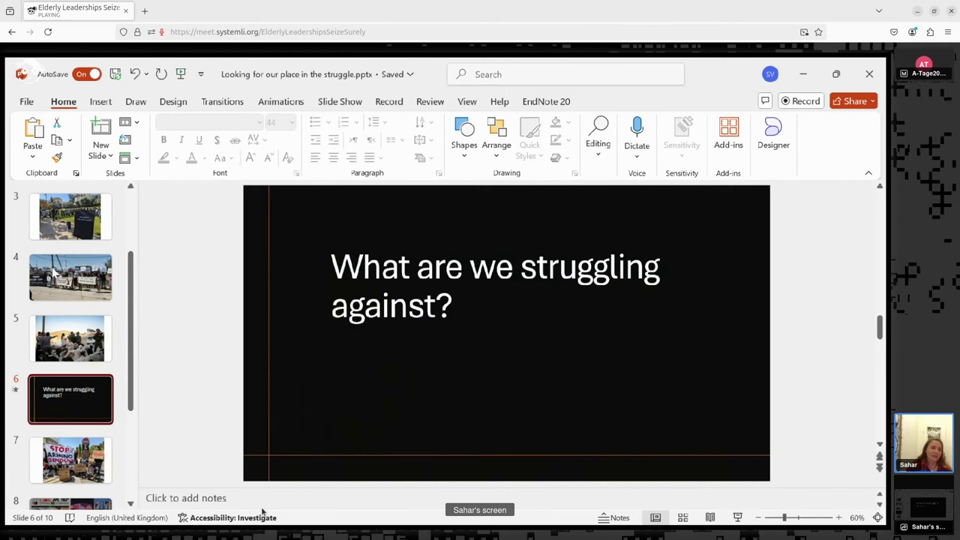
# - Move past the STOP ARMING GENOCIDE protest photo to the national liberation article slide
pyautogui.click(70, 460)
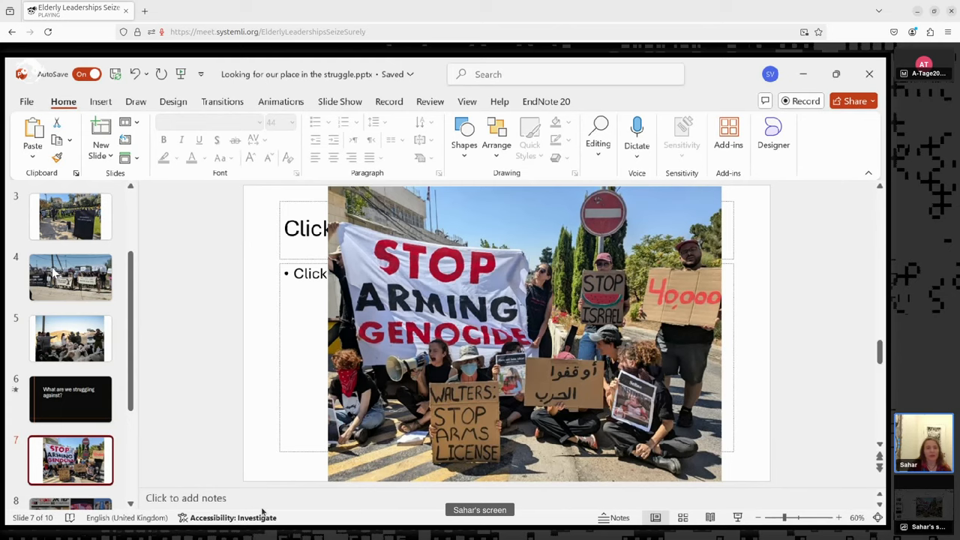
pyautogui.moveTo(237, 430)
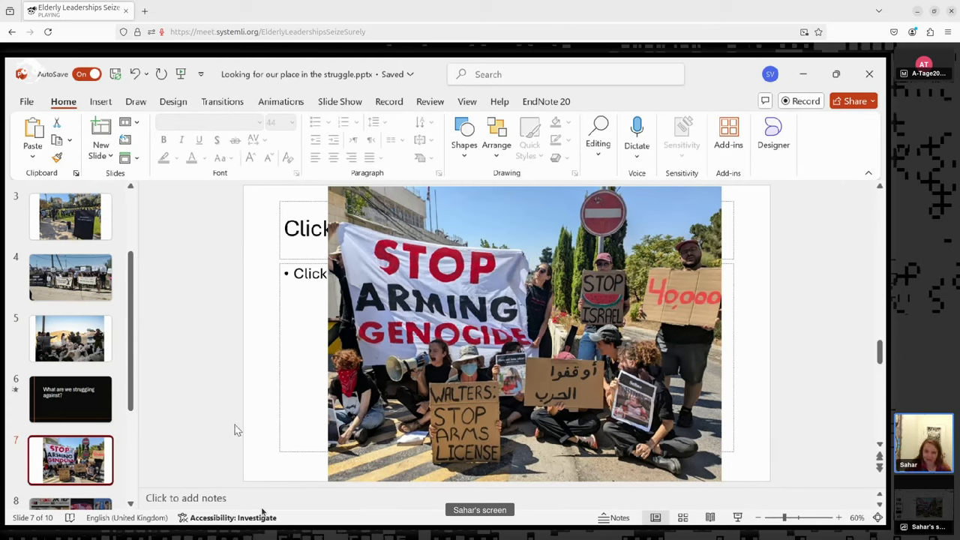
pyautogui.moveTo(191, 355)
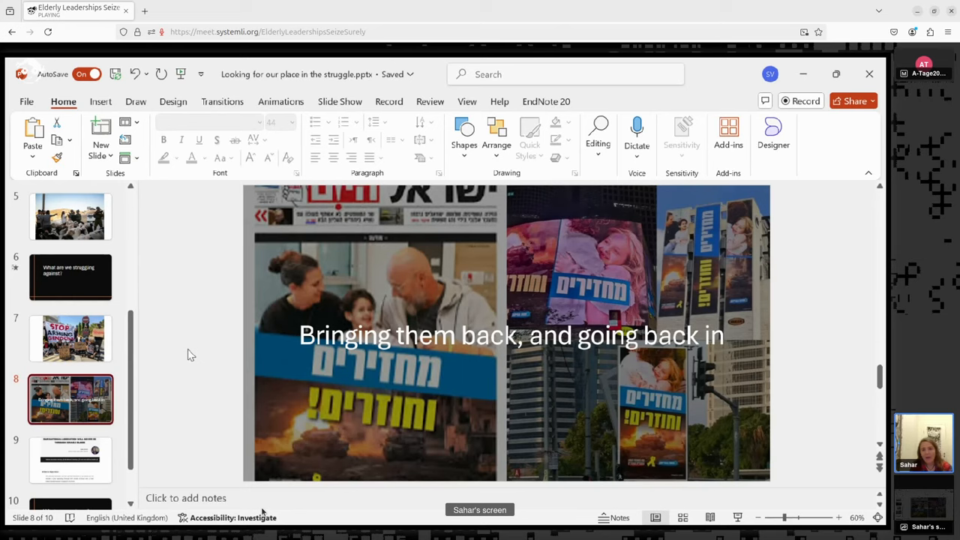
pyautogui.click(70, 460)
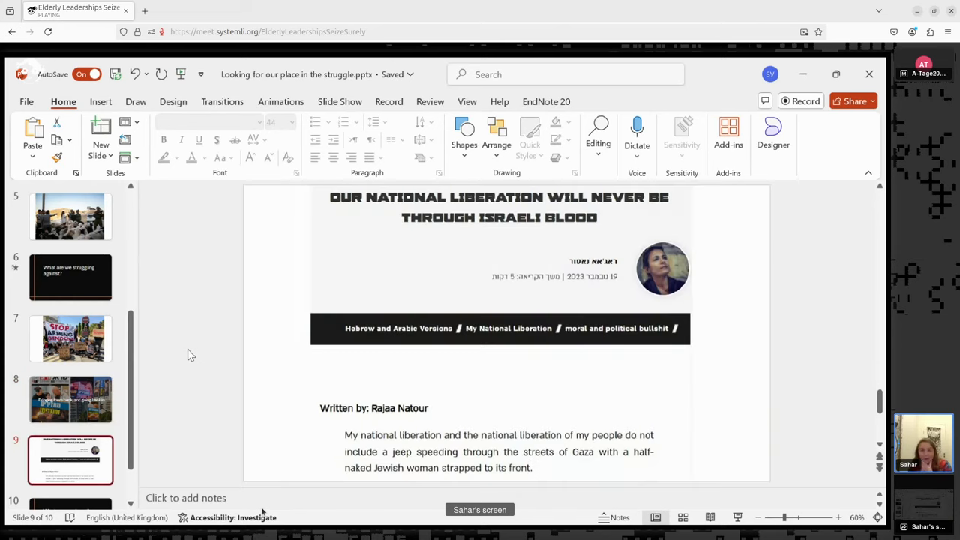